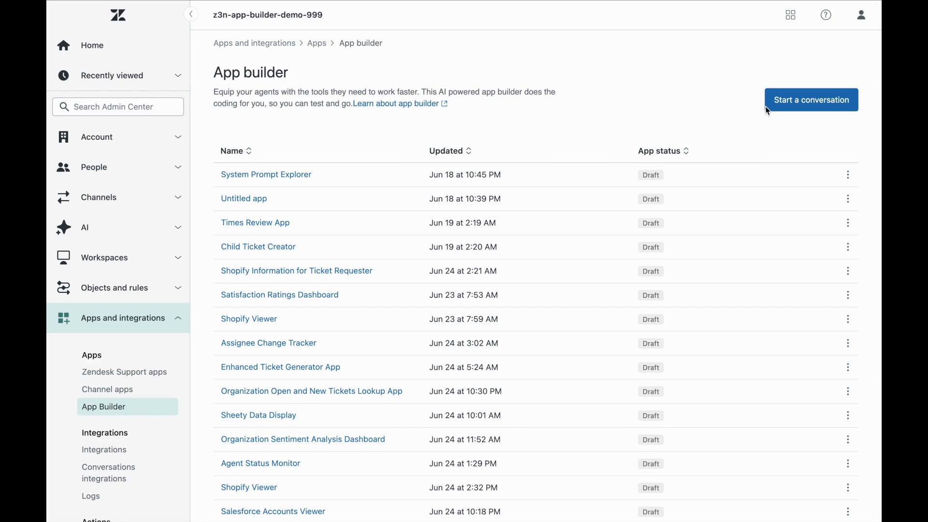
Start a new conversation and enter a prompt for a satisfaction-score sparkline side panel app.
click(812, 100)
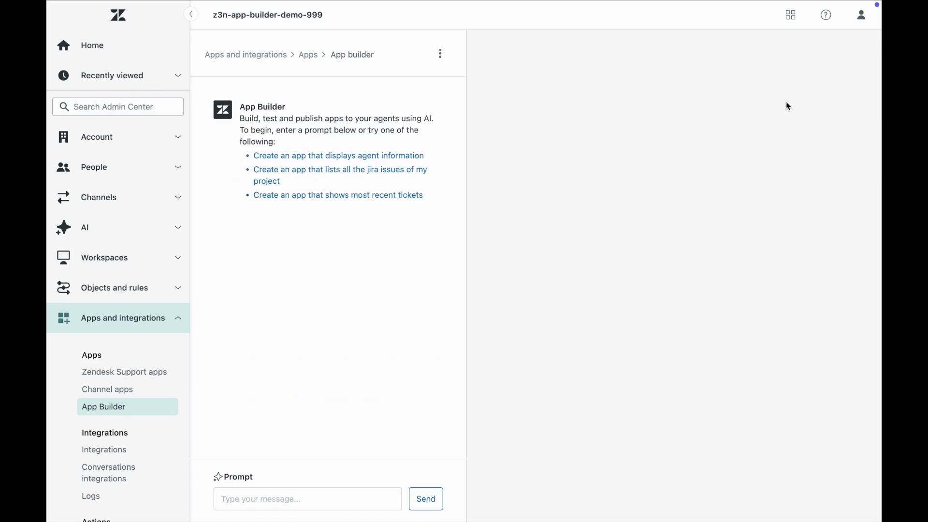
mouse_move(552, 264)
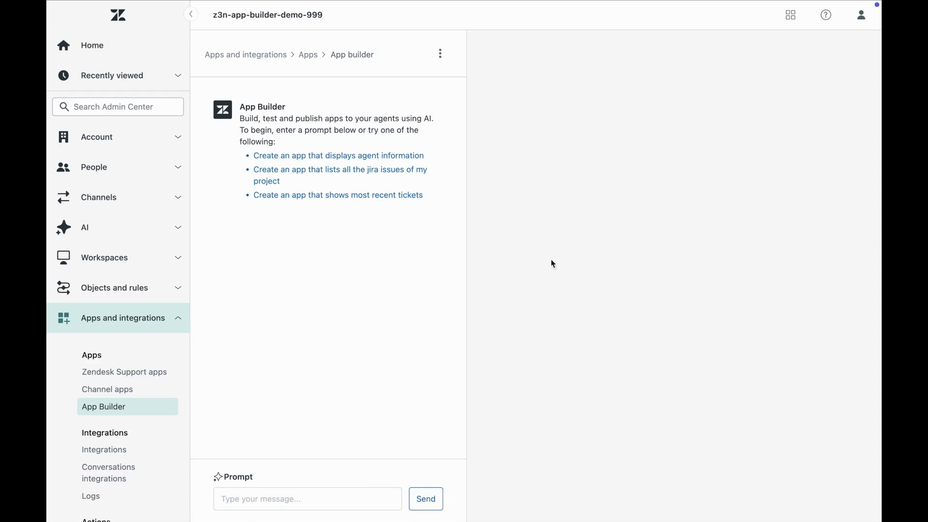
click(308, 498)
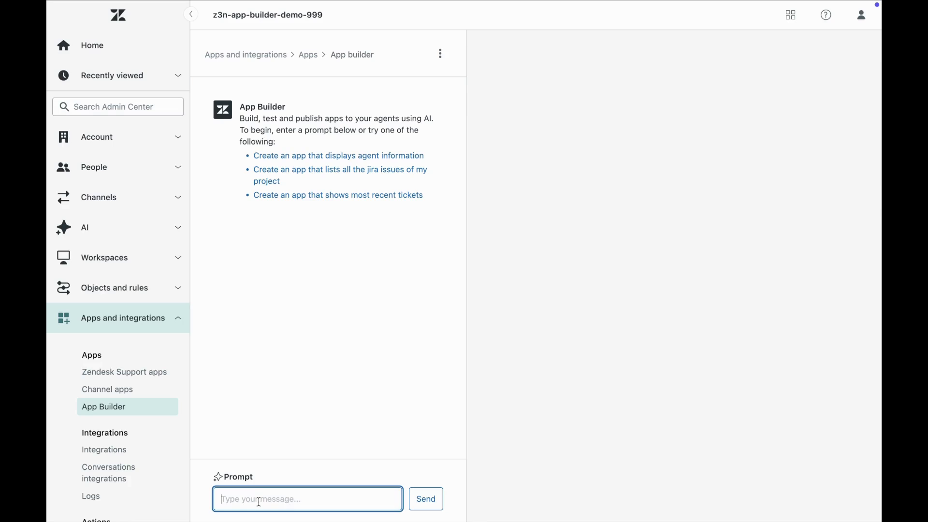
text(/a)
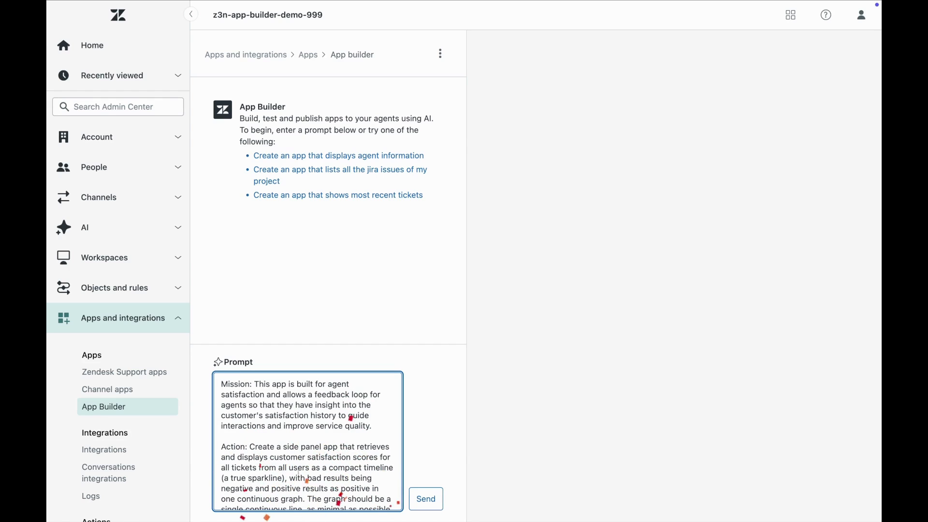
Generate the Satisfaction Ratings Dashboard and set its preview time range to 156 days.
click(425, 499)
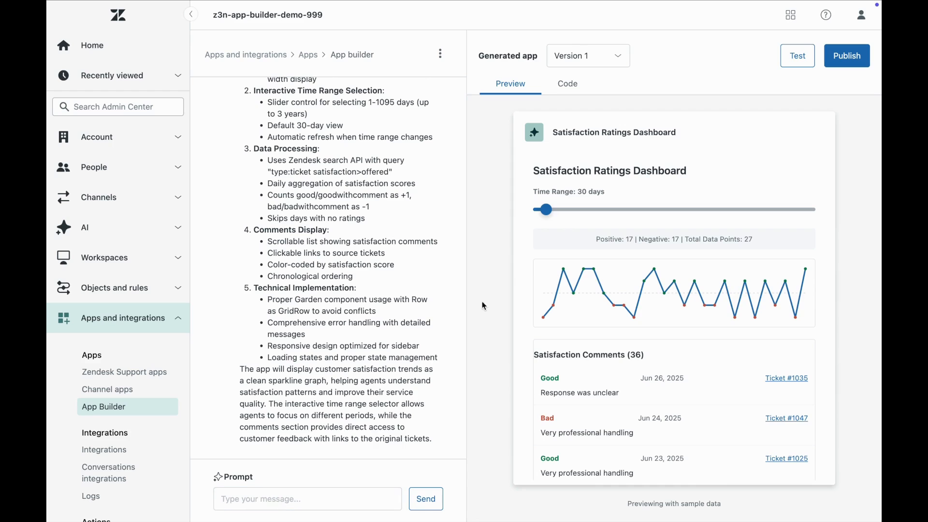
drag(543, 209, 638, 209)
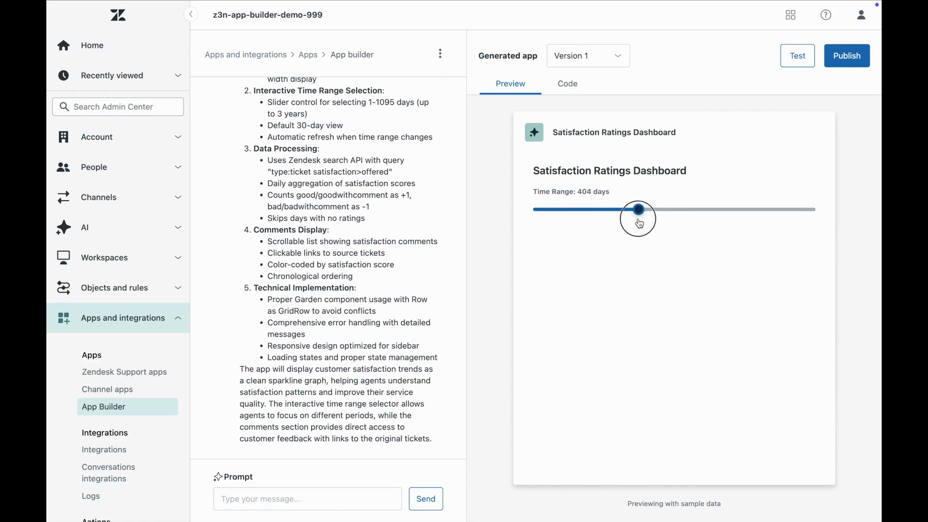
drag(638, 209, 622, 209)
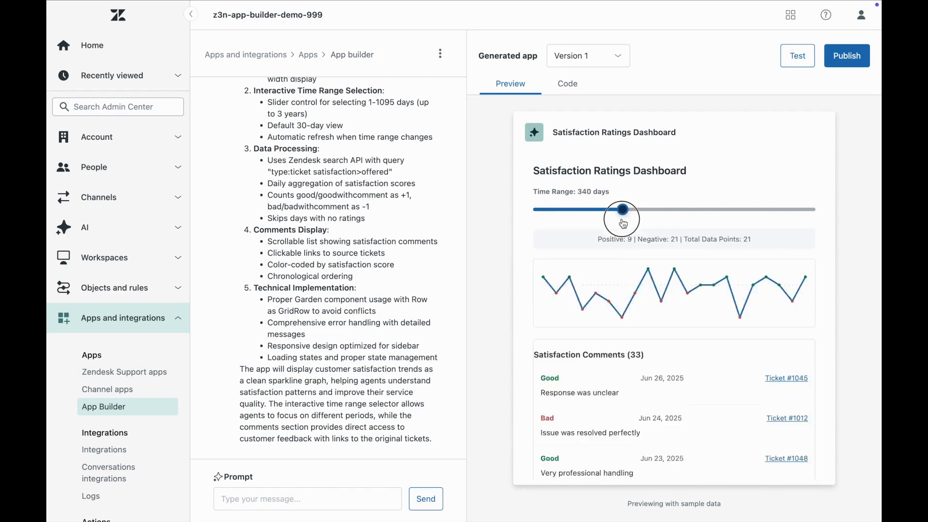
drag(622, 208, 577, 209)
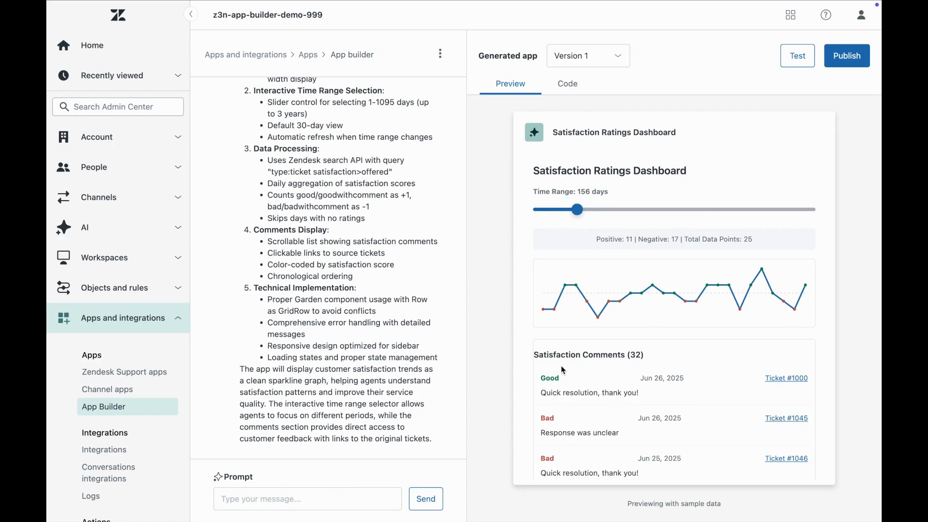
scroll(down, 3)
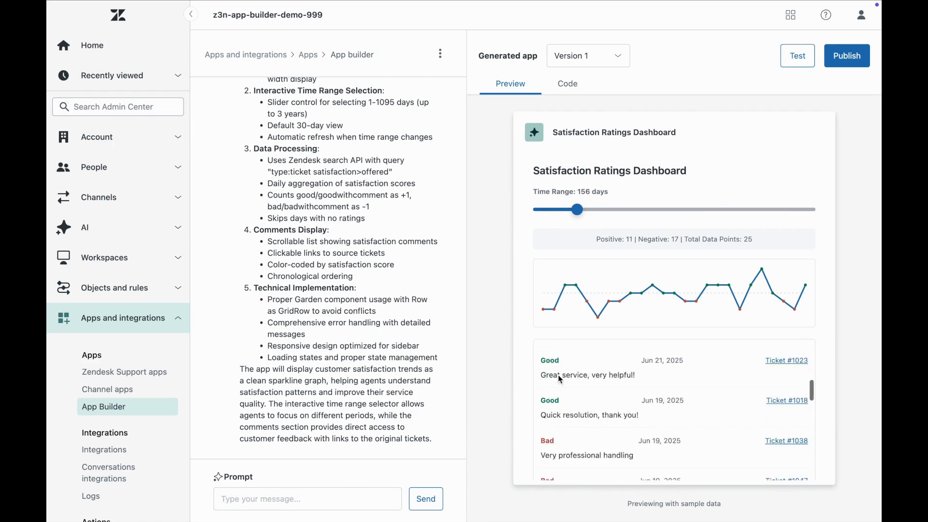
click(307, 498)
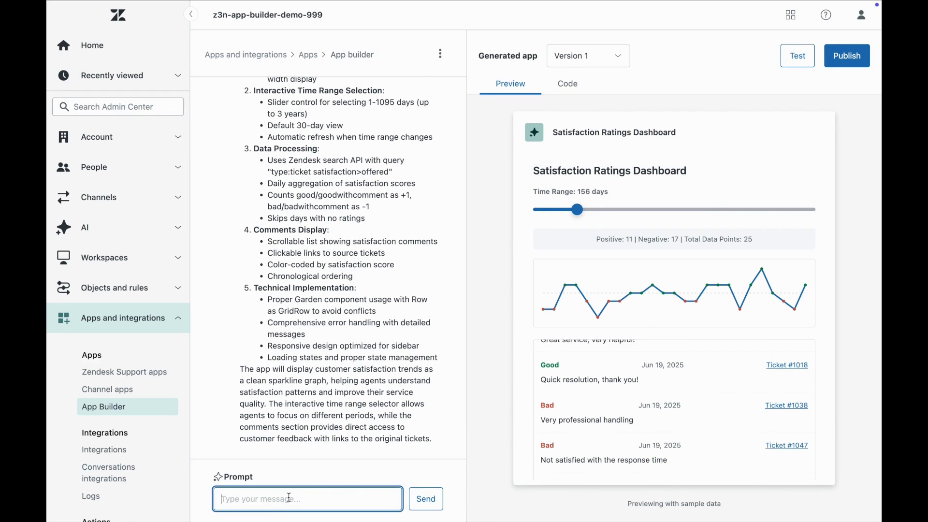
Send the follow-up request for good-count, bad-count and satisfaction-percentage summary boxes.
click(426, 499)
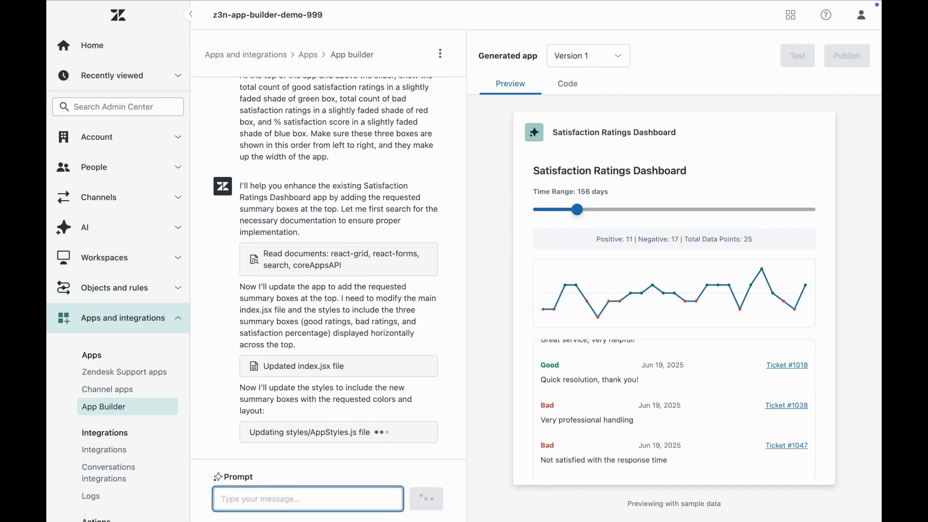
Publish the Satisfaction Ratings Dashboard with Admin role access, accepting the acknowledgement.
click(847, 56)
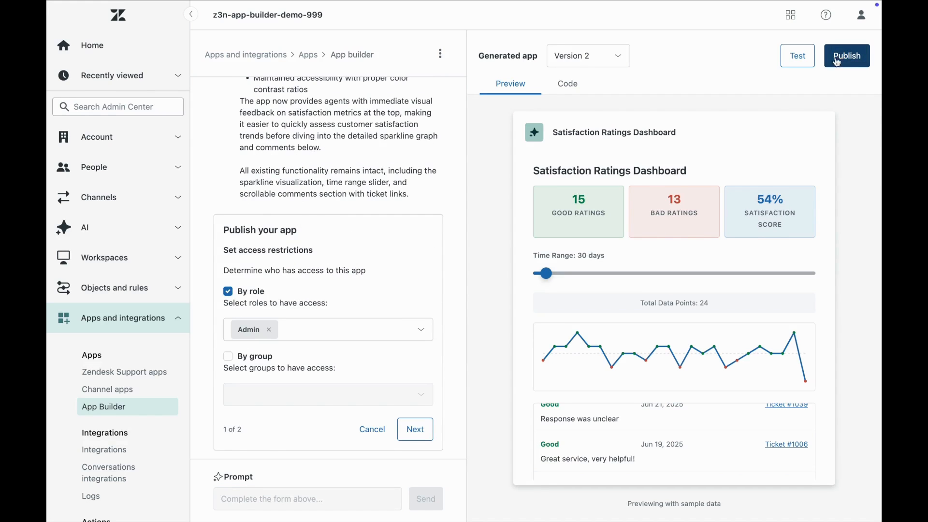
click(415, 429)
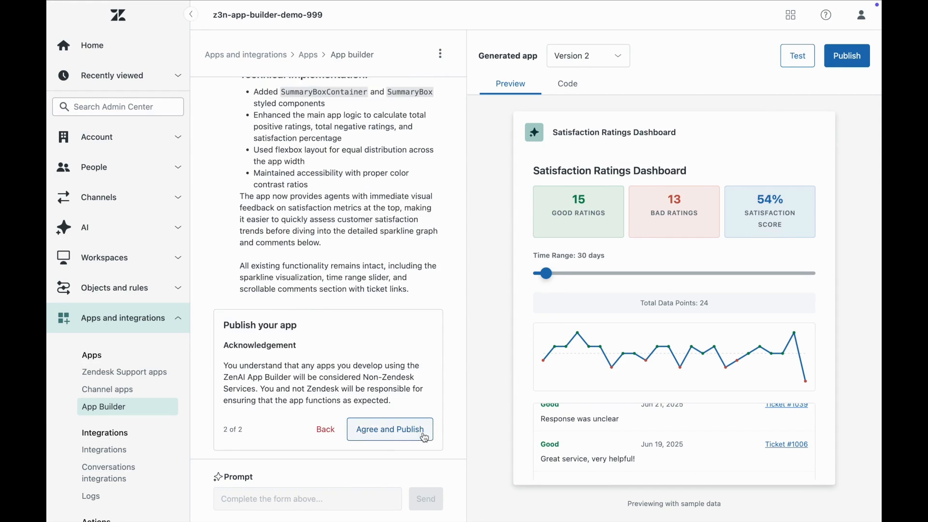
click(390, 430)
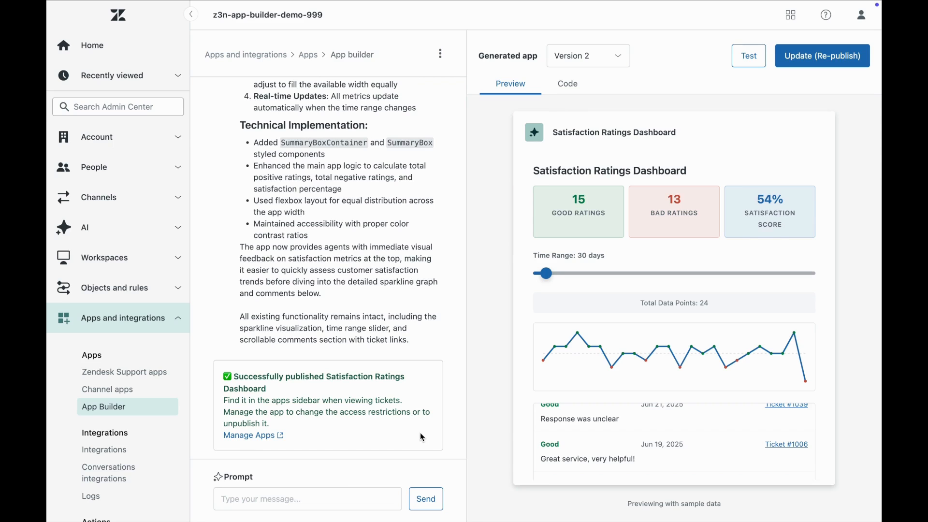
mouse_move(639, 5)
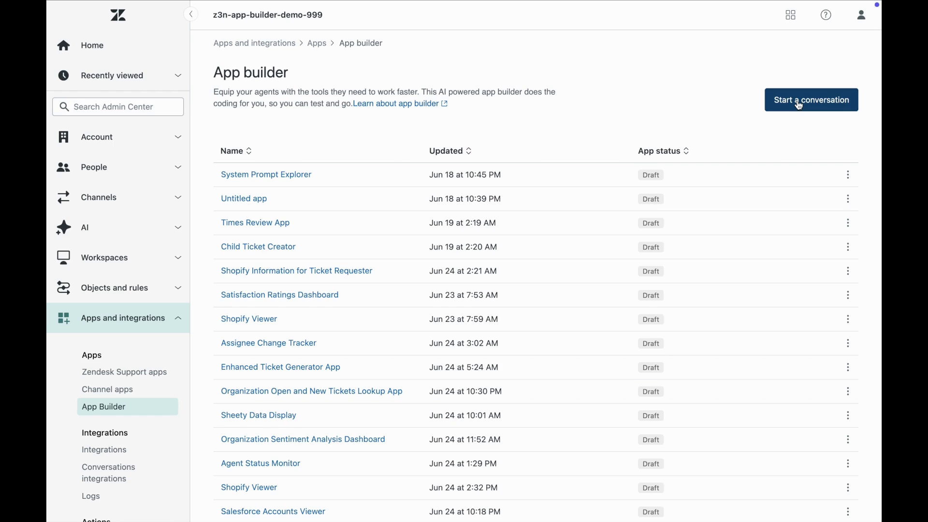
Generate the Shopify Viewer app and preview the Wireless Headphones product details.
click(810, 99)
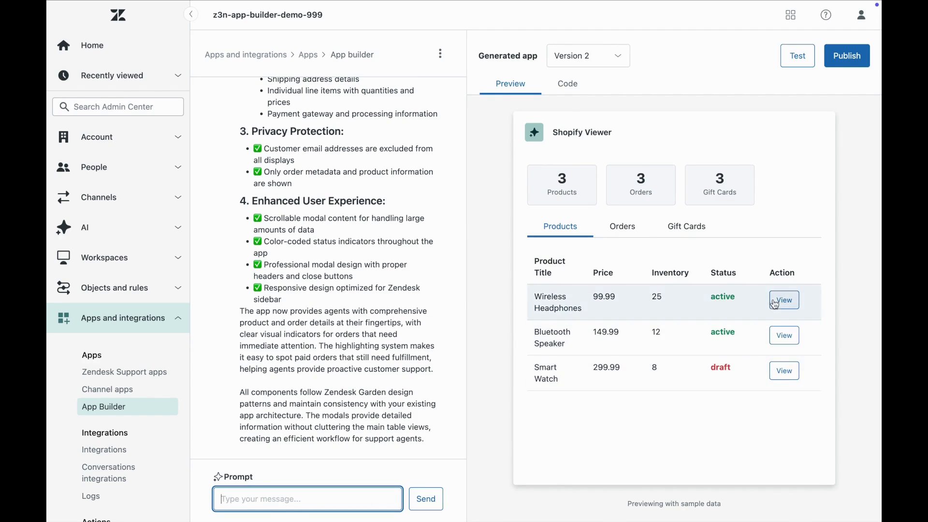
click(784, 300)
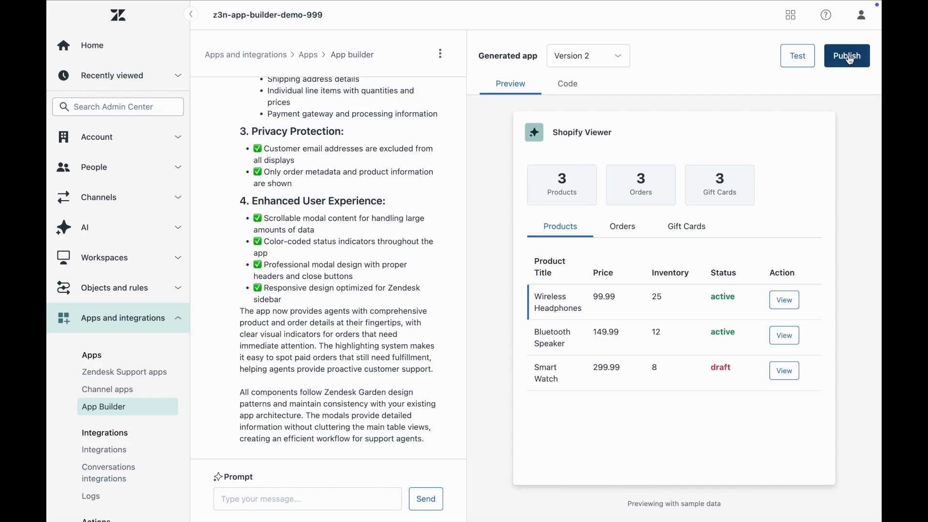
Publish the Shopify Viewer app with Admin role access, accepting the acknowledgement.
click(847, 56)
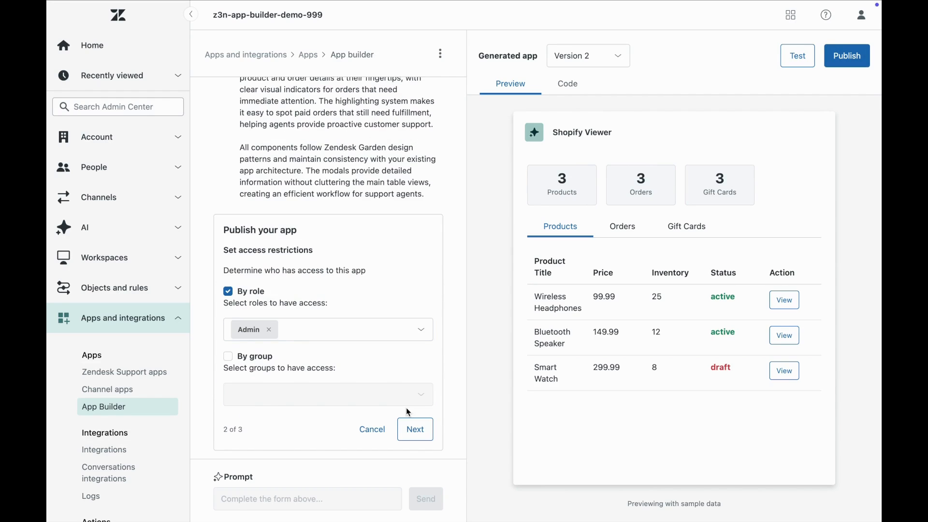
click(414, 429)
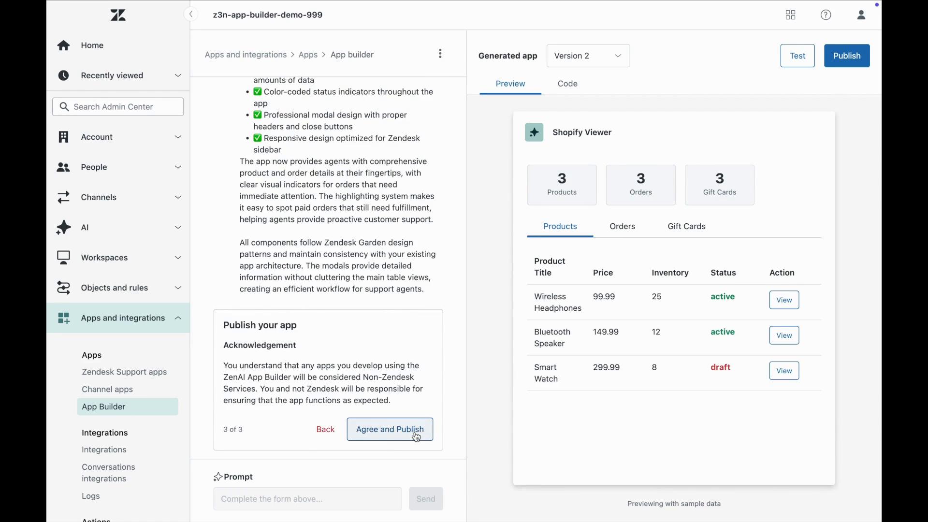
click(390, 429)
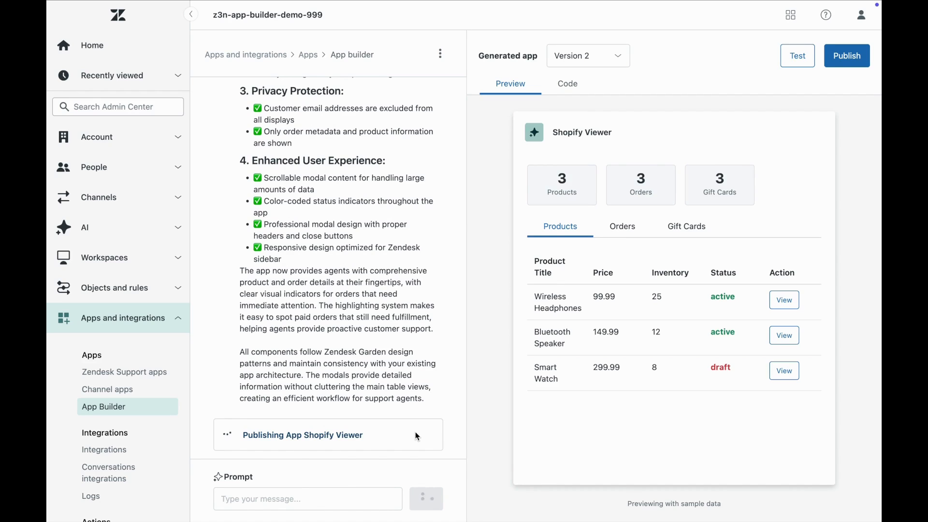
click(846, 55)
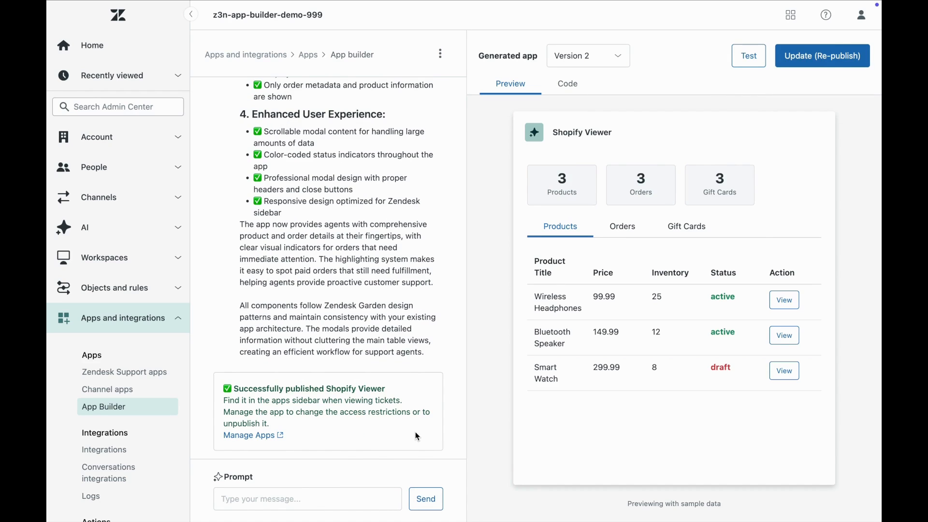